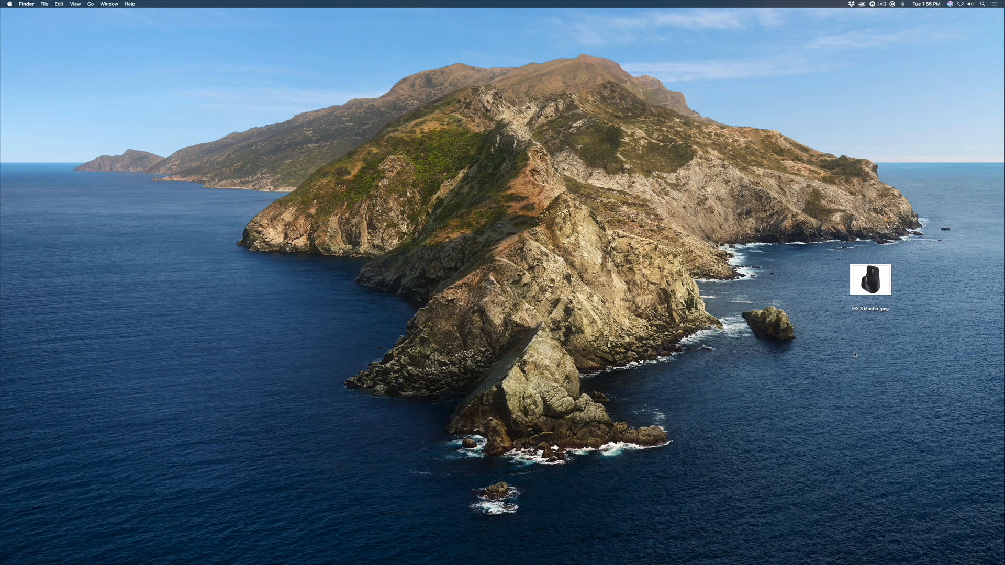
# Select the MX 3 Master.jpeg mouse photo on the desktop for Quick Look preview.
pyautogui.click(870, 280)
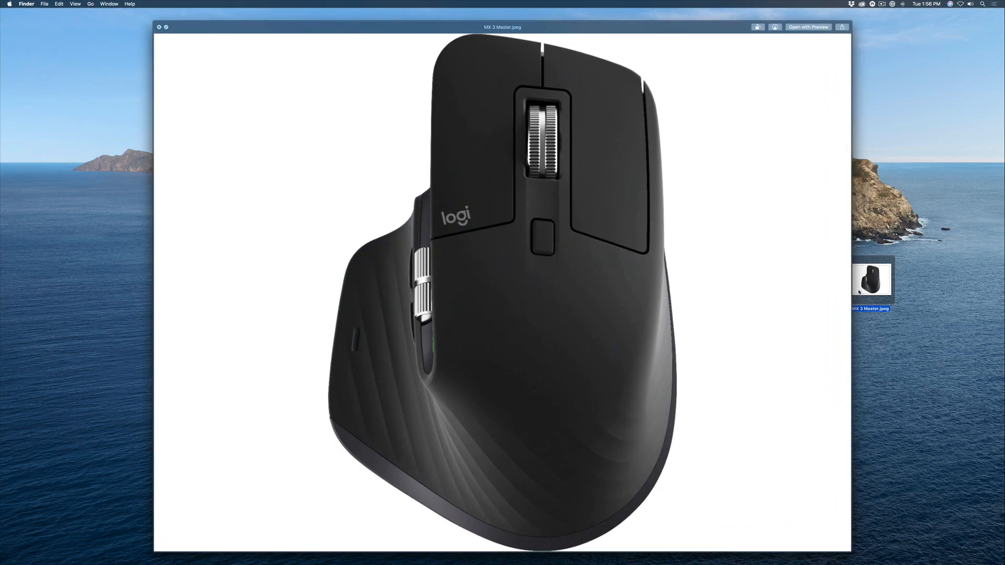
pyautogui.moveTo(809, 43)
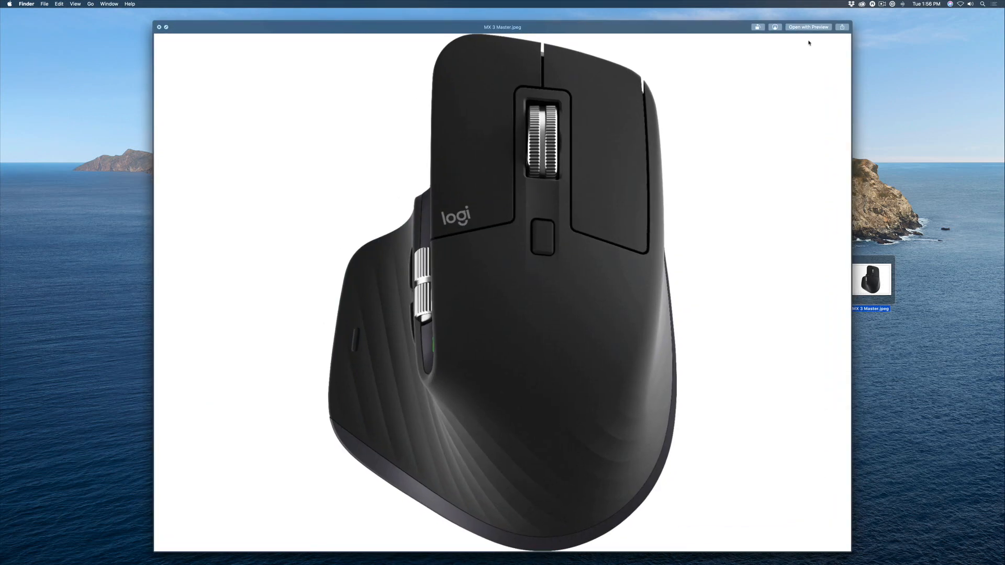
# Hand the MX 3 Master.jpeg photo off from Quick Look to Preview.
pyautogui.click(808, 26)
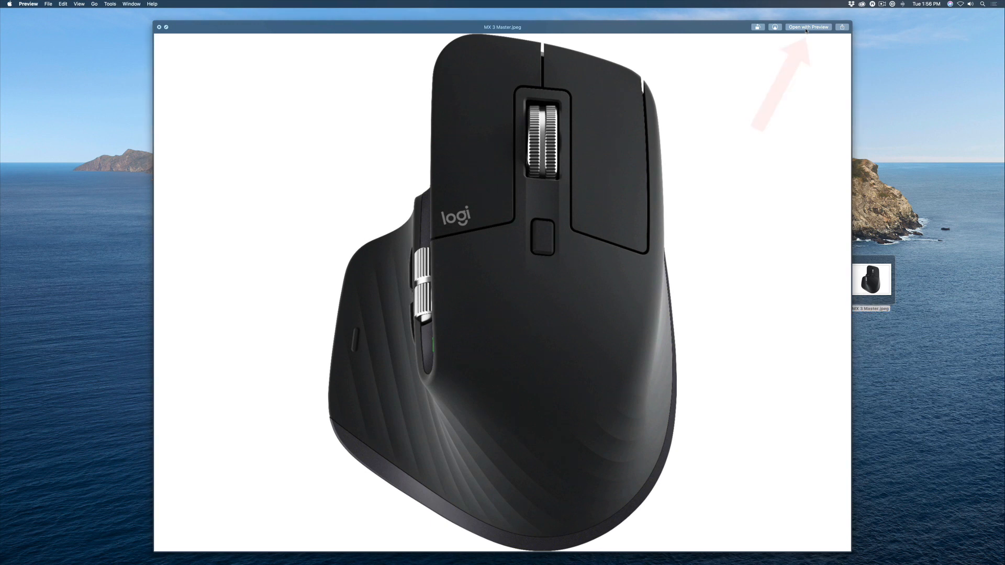
pyautogui.click(808, 26)
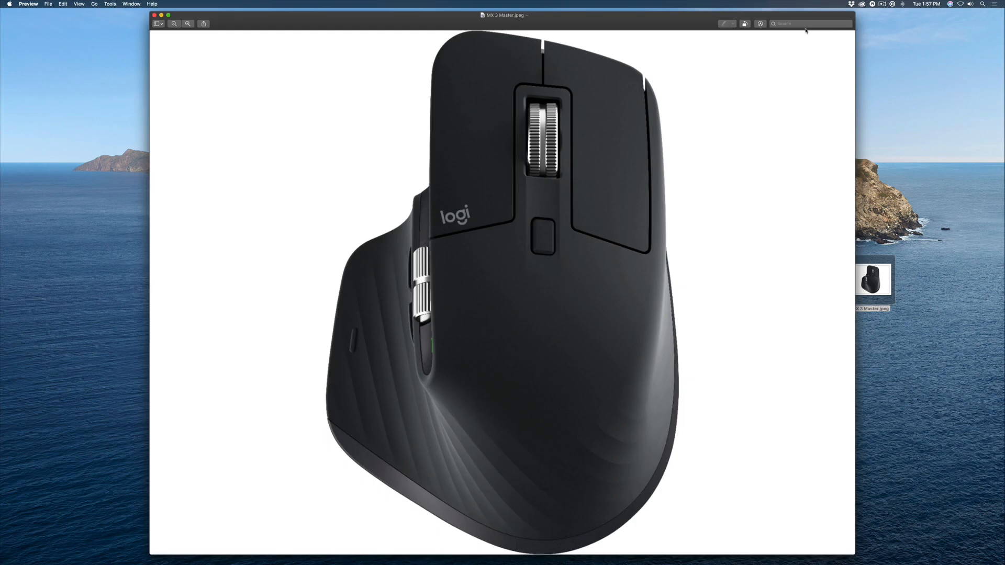
pyautogui.moveTo(810, 23)
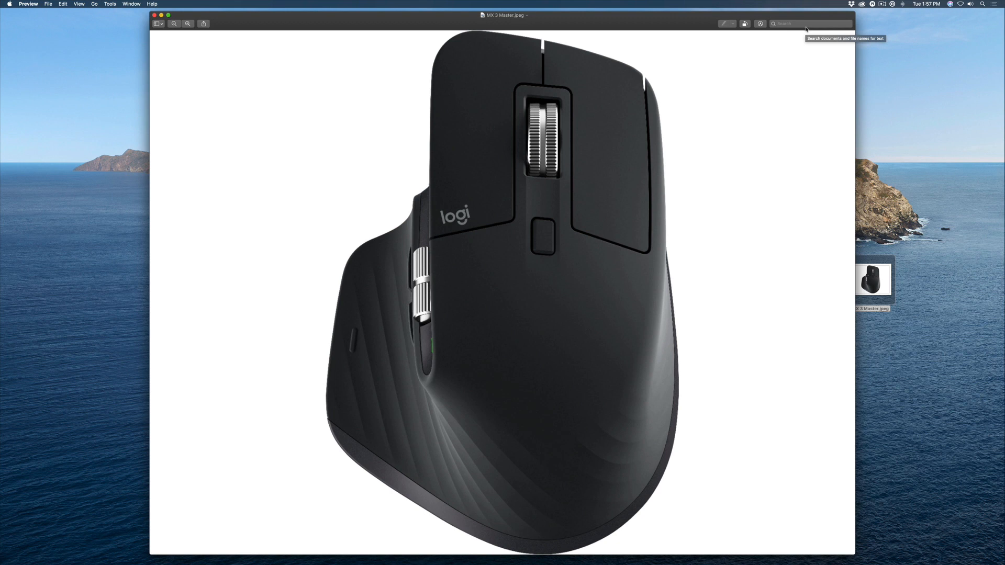
# Remove the white background with Instant Alpha and convert the photo to PNG.
pyautogui.click(760, 23)
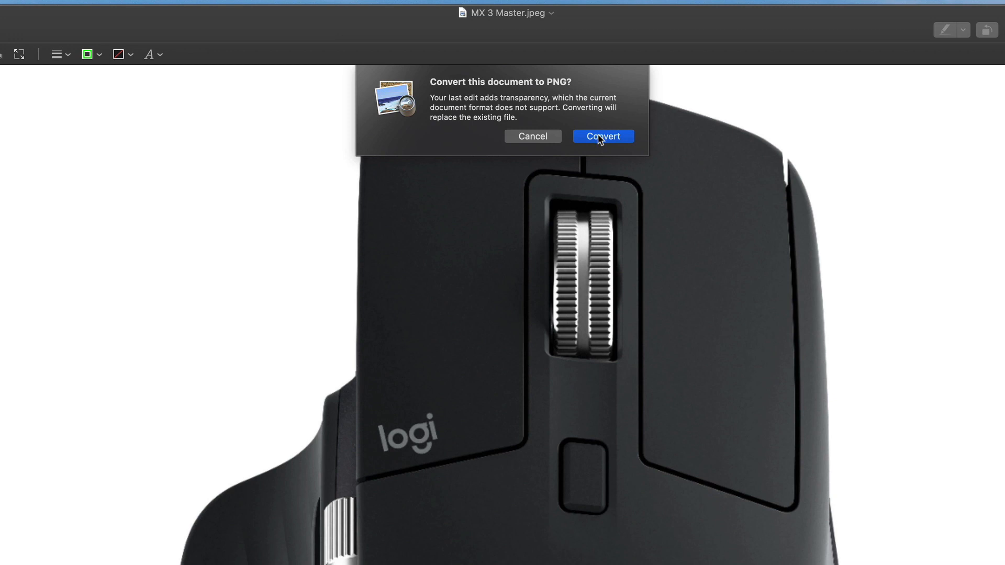
pyautogui.click(603, 137)
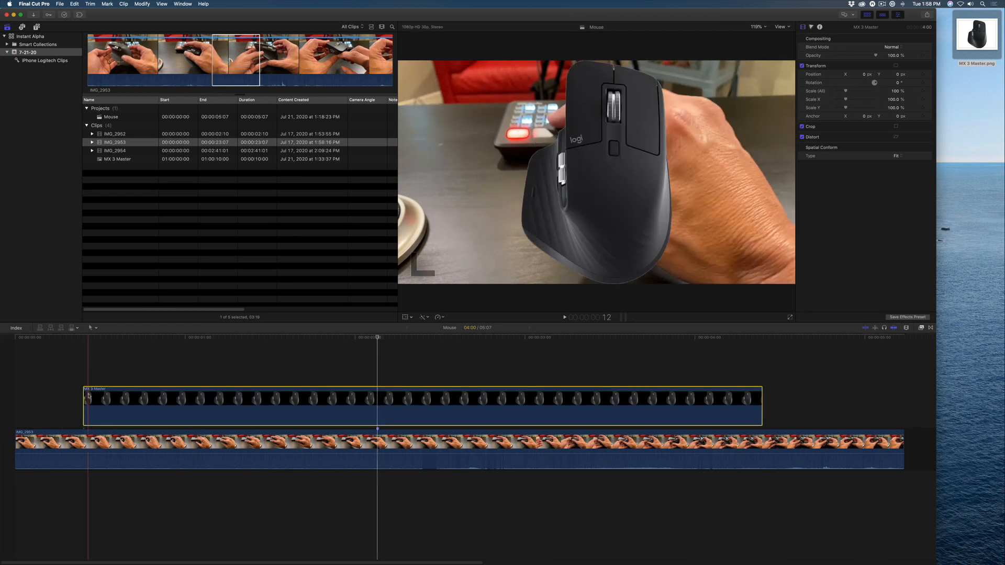
# Enable Transform controls (Shift+T) on the MX 3 Master PNG overlay above IMG_2953.
pyautogui.press('shift+t')
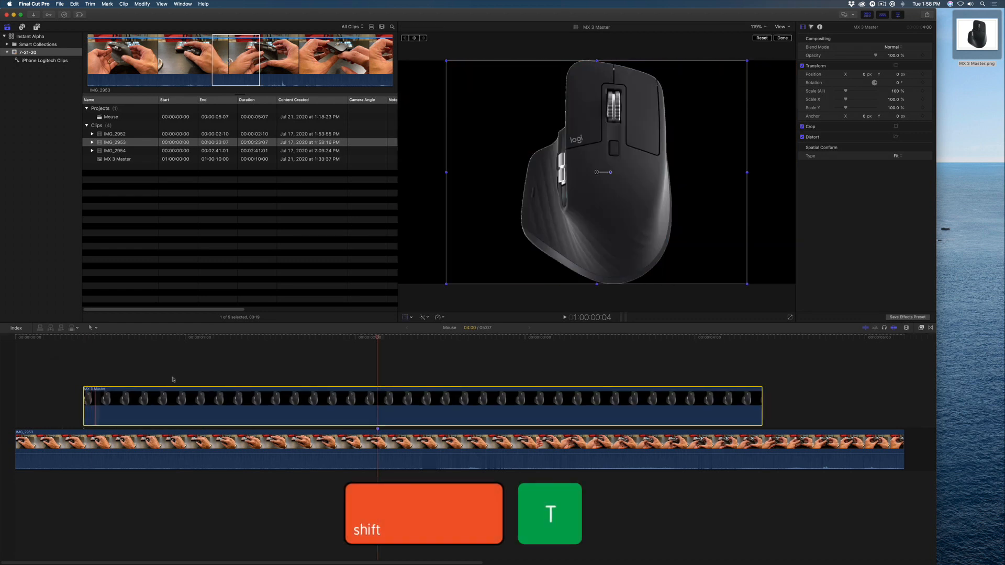